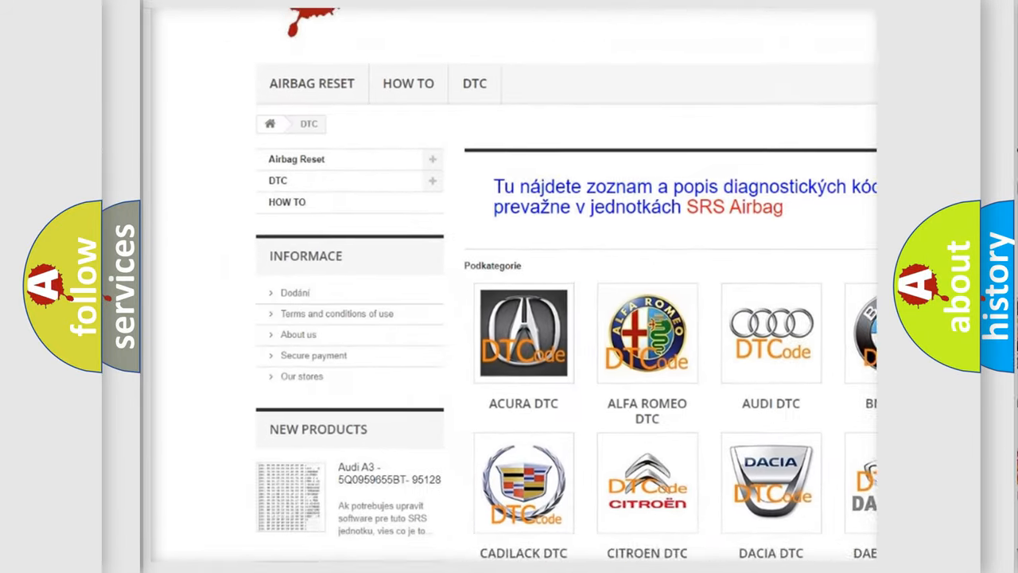
{"action": "scroll", "scroll_direction": "down", "scroll_amount": 3}
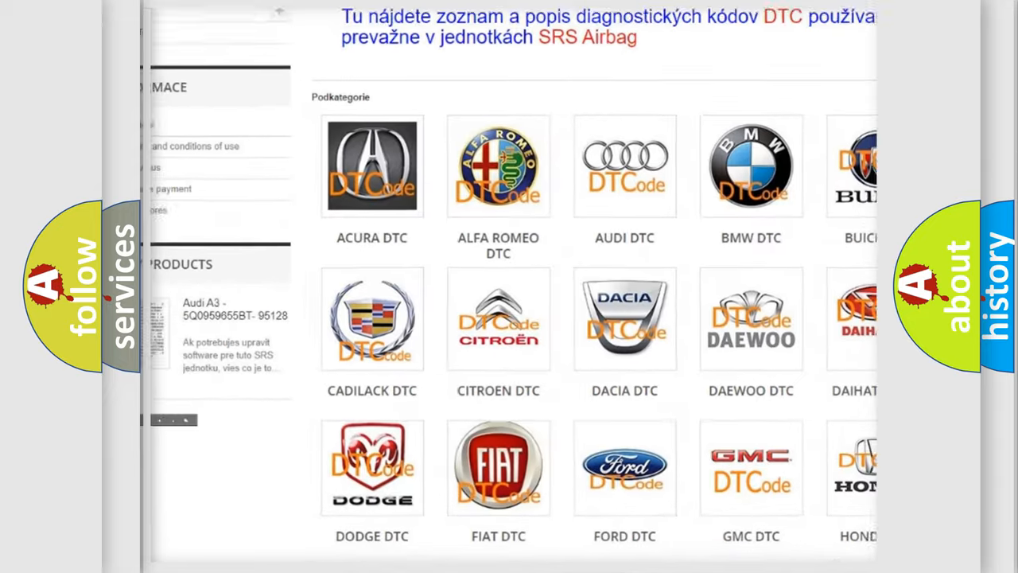
{"action": "scroll", "scroll_direction": "down", "scroll_amount": 3}
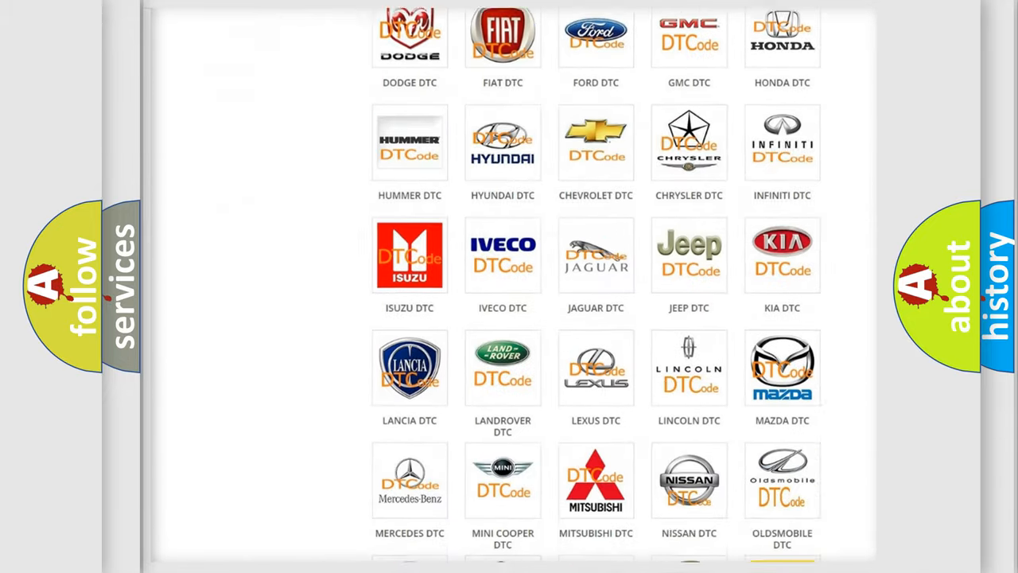
{"action": "scroll", "scroll_direction": "down", "scroll_amount": 3}
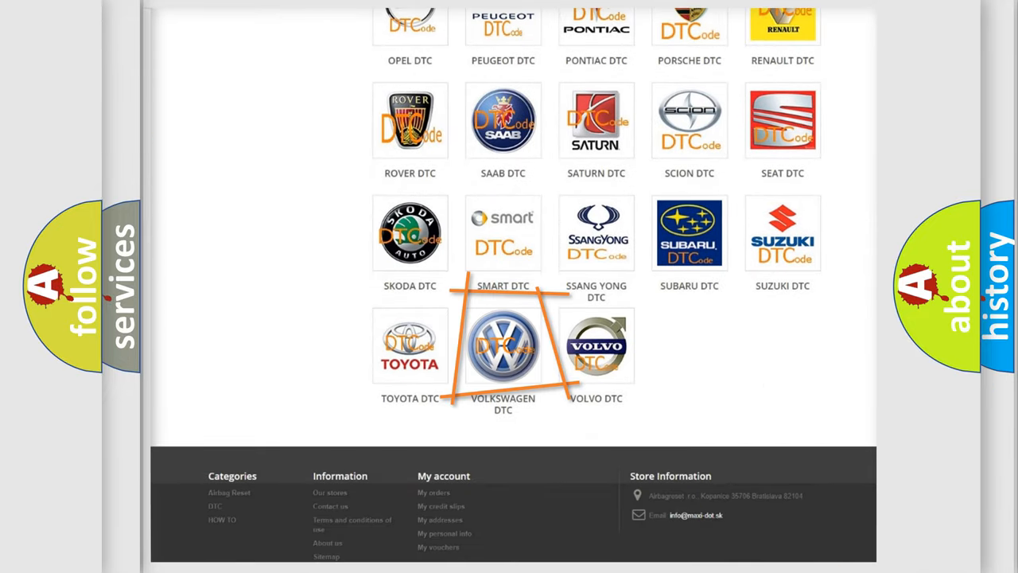